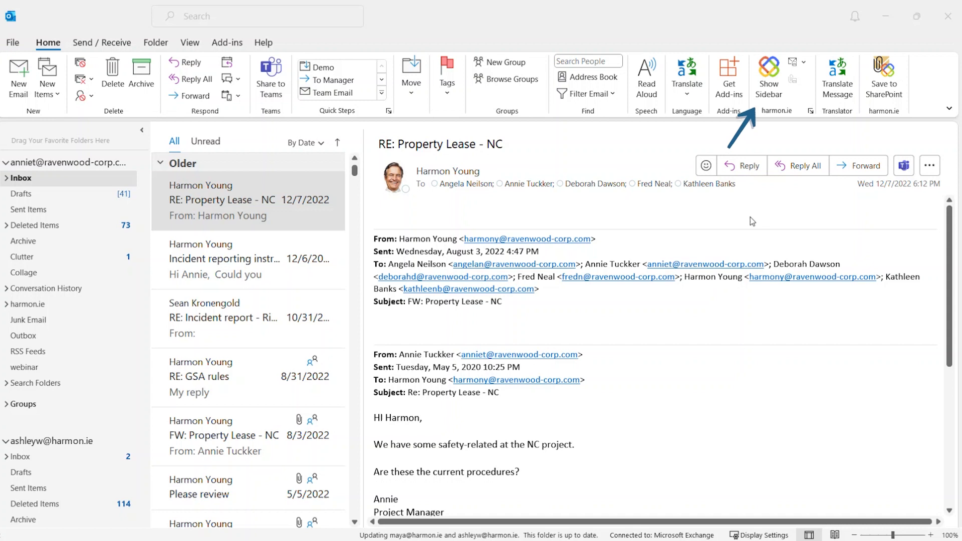
Show the harmon.ie sidebar beside the Property Lease email
left_click(768, 74)
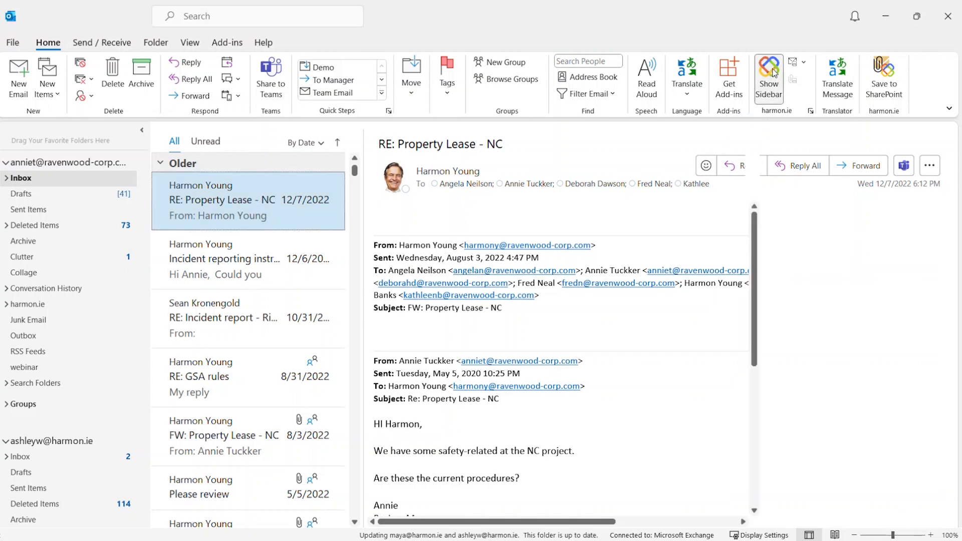
left_click(768, 74)
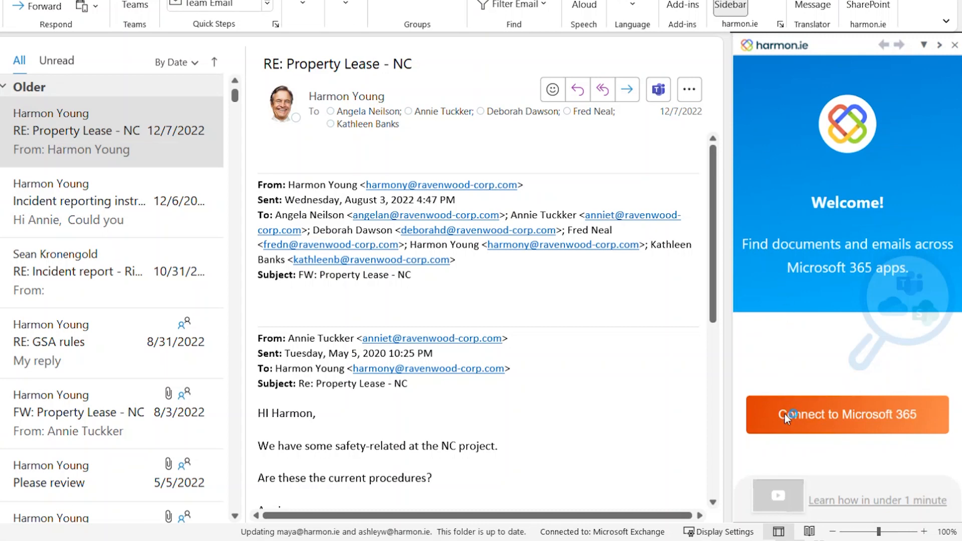
Connect the sidebar to Microsoft 365 using the corporate work account
left_click(847, 415)
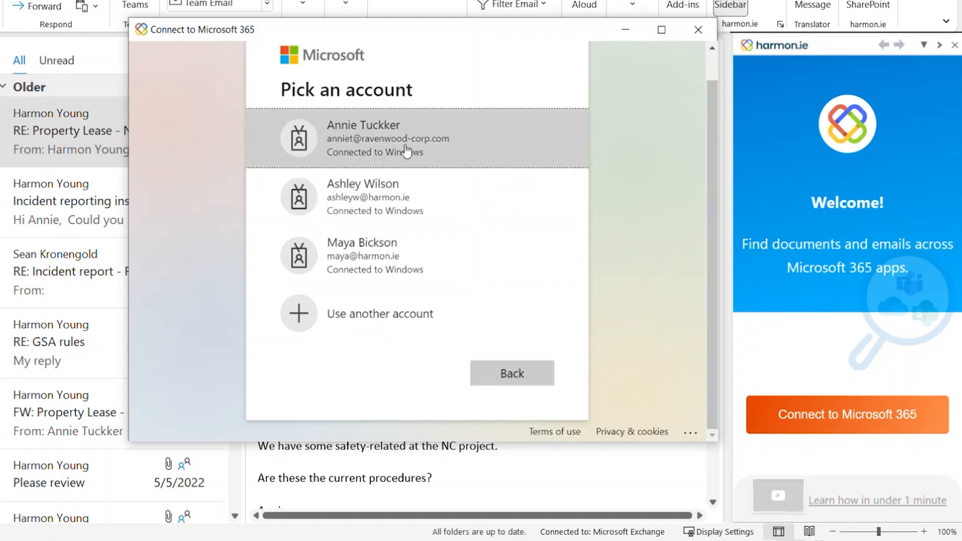
left_click(387, 138)
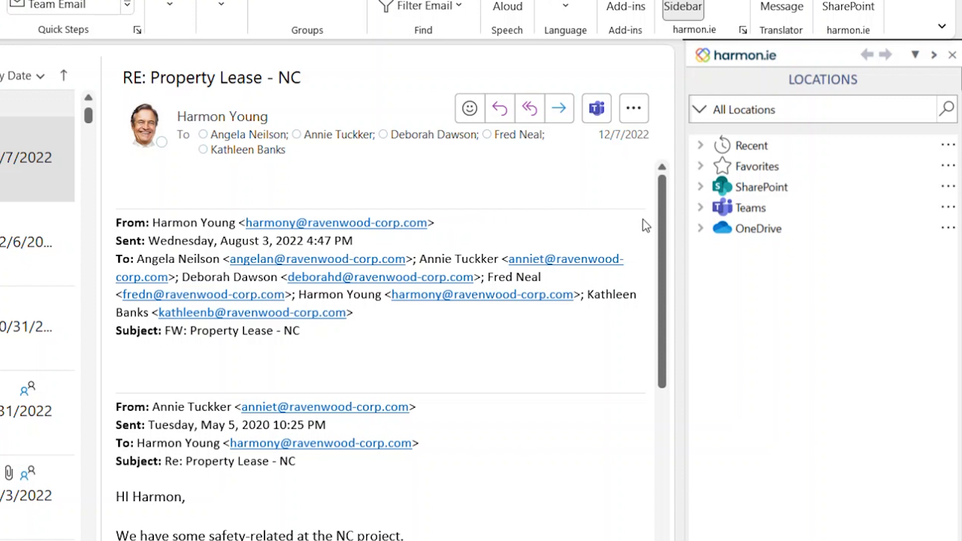
mouse_move(748, 207)
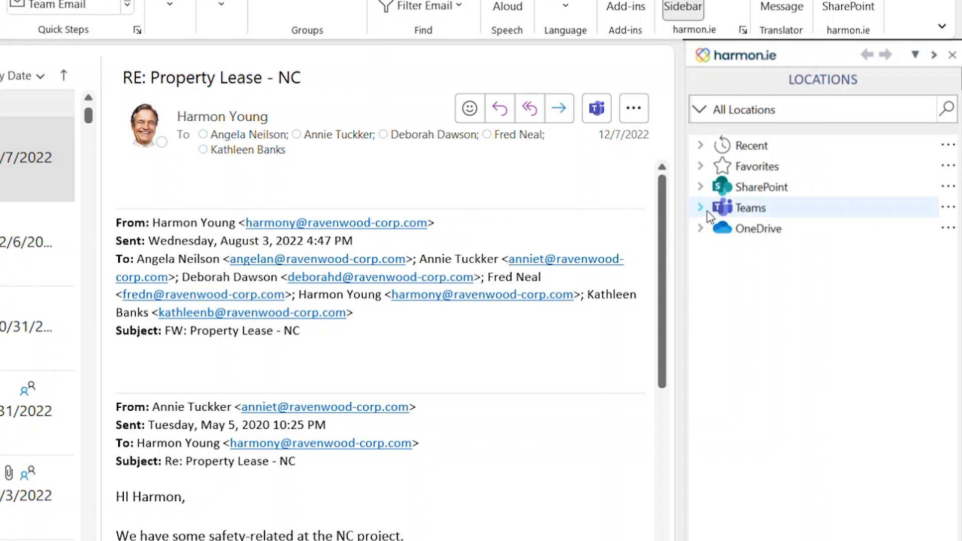
Discover teams and add Accounts and Project Management under Teams
left_click(700, 208)
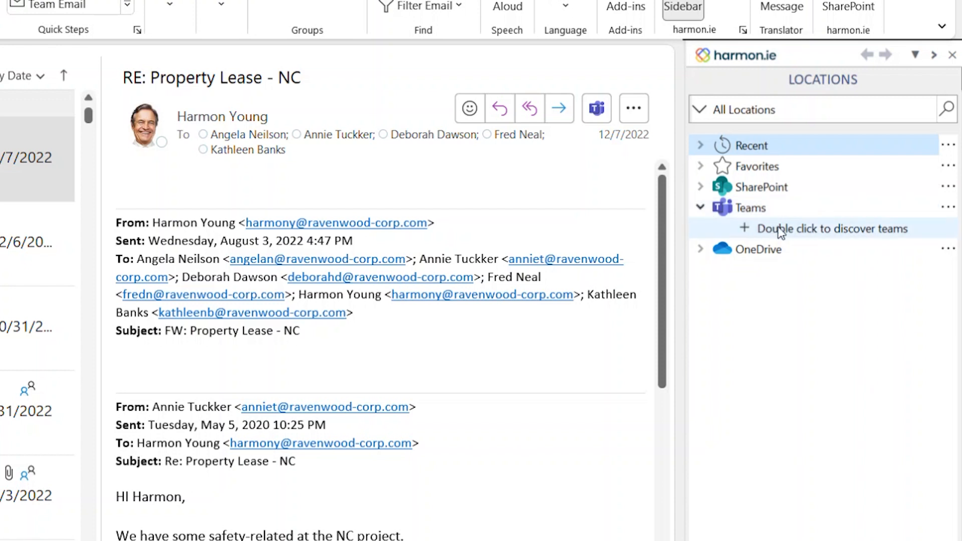
double_click(835, 228)
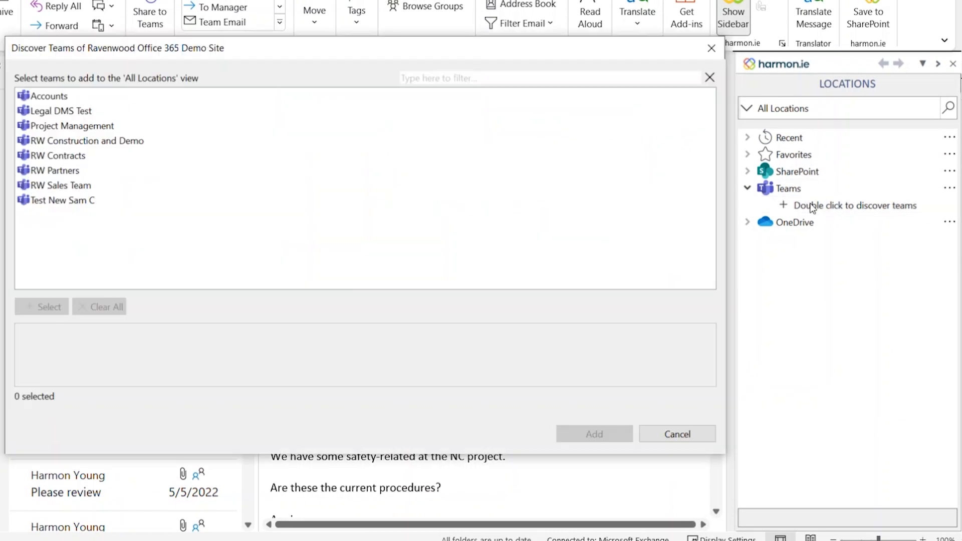
mouse_move(446, 179)
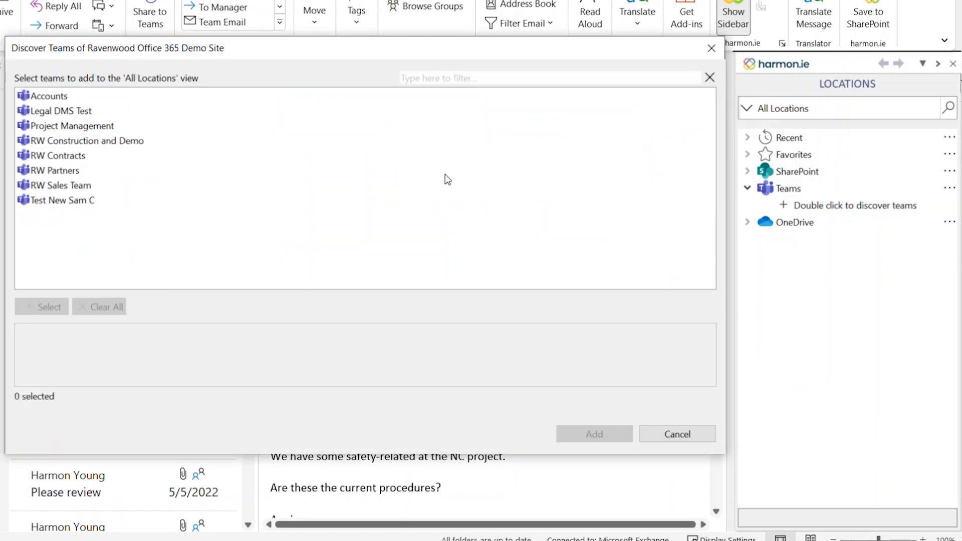
left_click(49, 96)
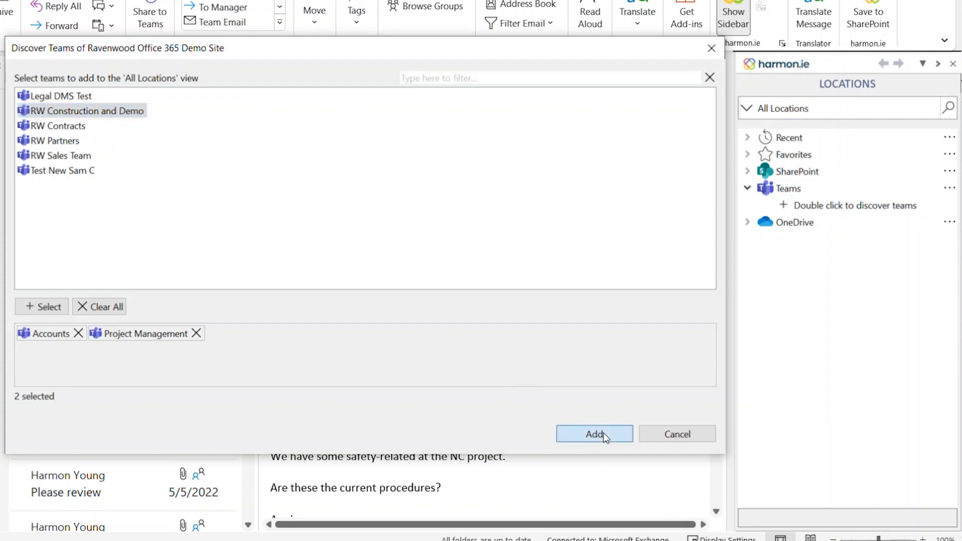
left_click(594, 434)
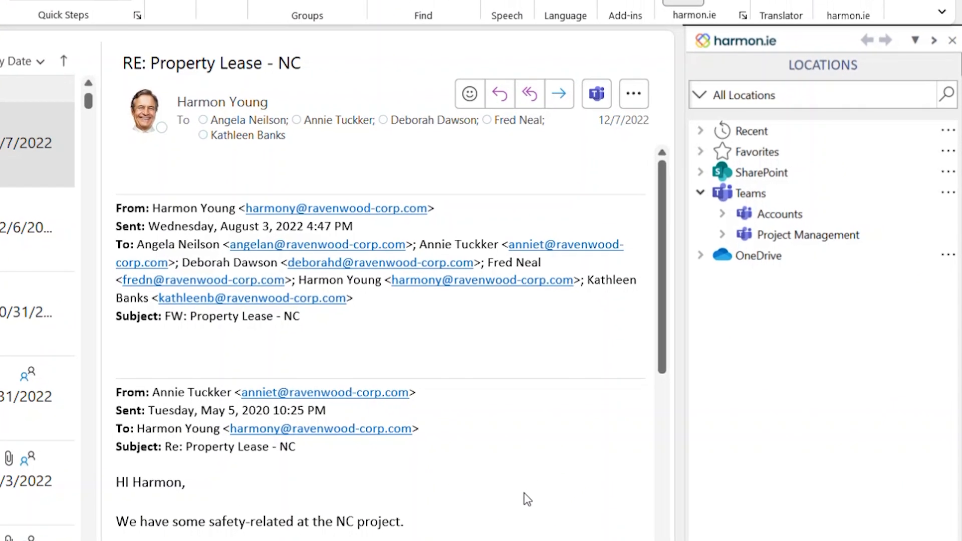
Expand SharePoint and the Construction site's Documents library to show its folders
left_click(700, 194)
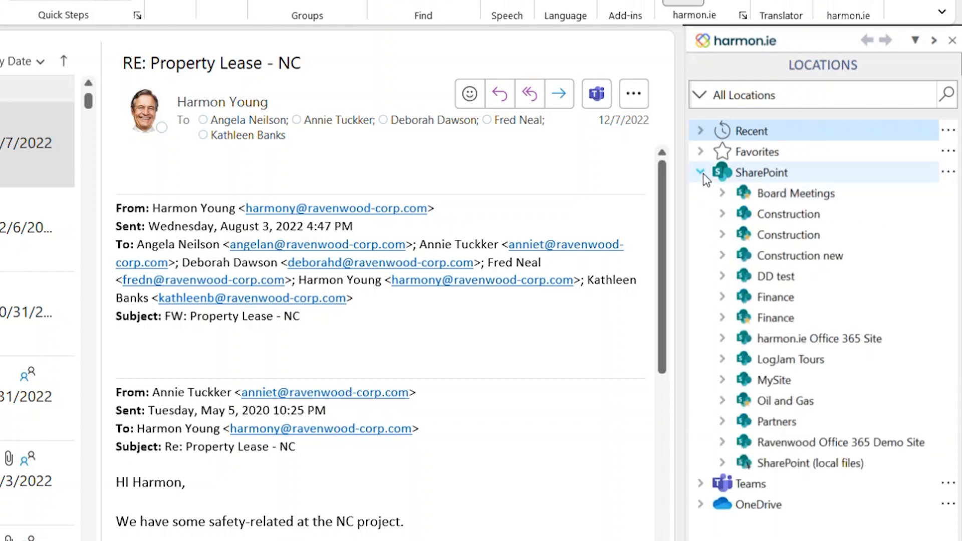
left_click(723, 214)
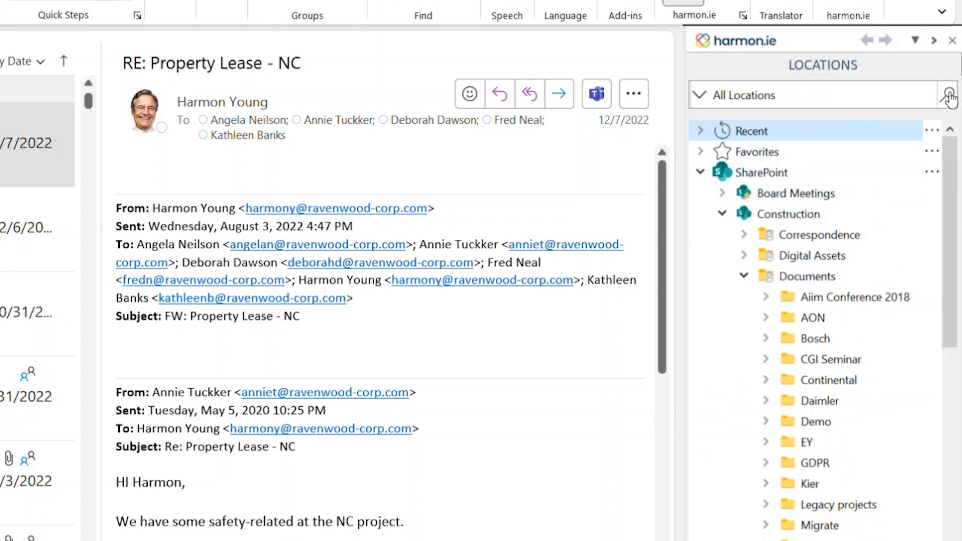
Search the sidebar for 'merger'
type("merger")
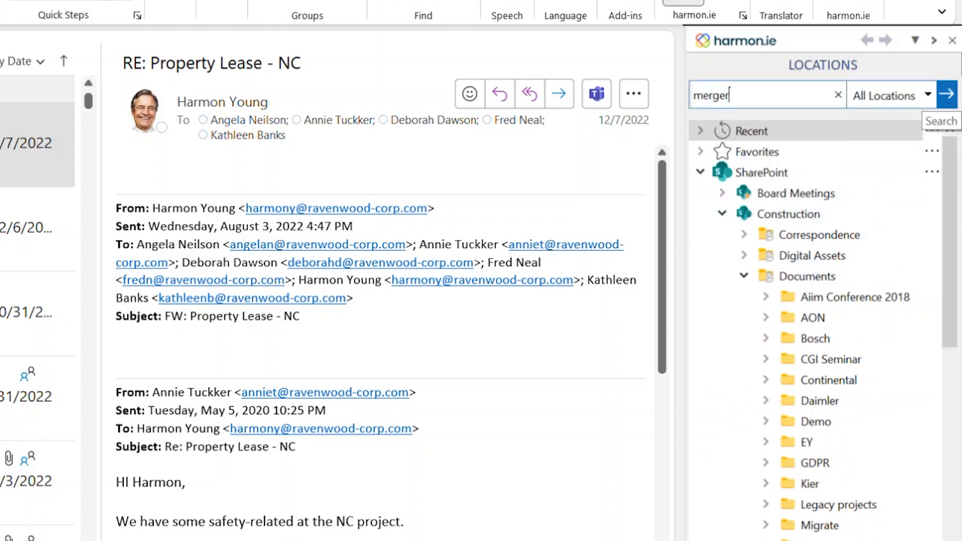
left_click(947, 95)
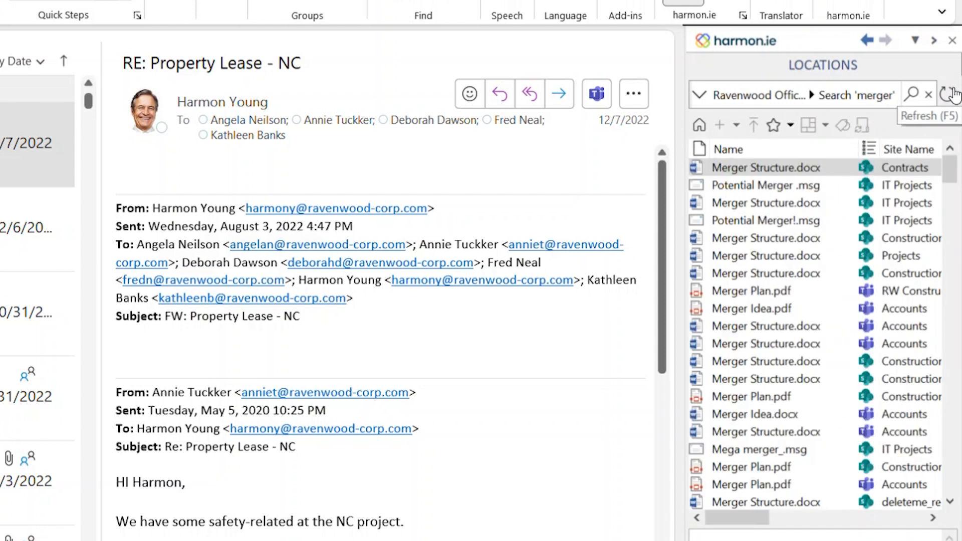